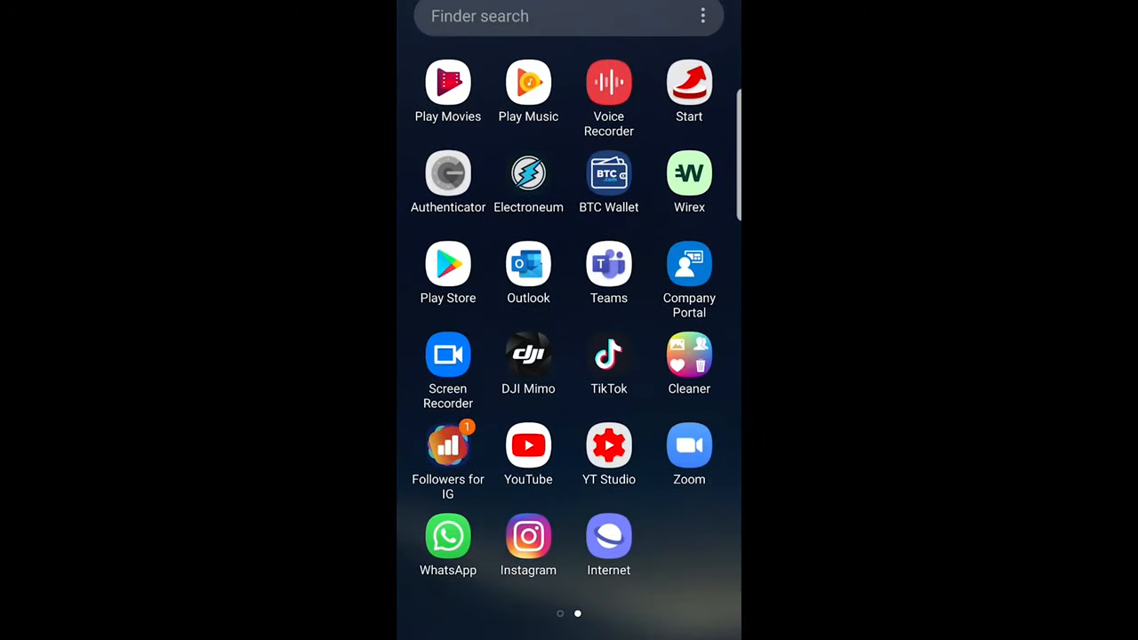
Launch the YouTube app from the Android app drawer
{"action": "left_click", "coordinate": [528, 445]}
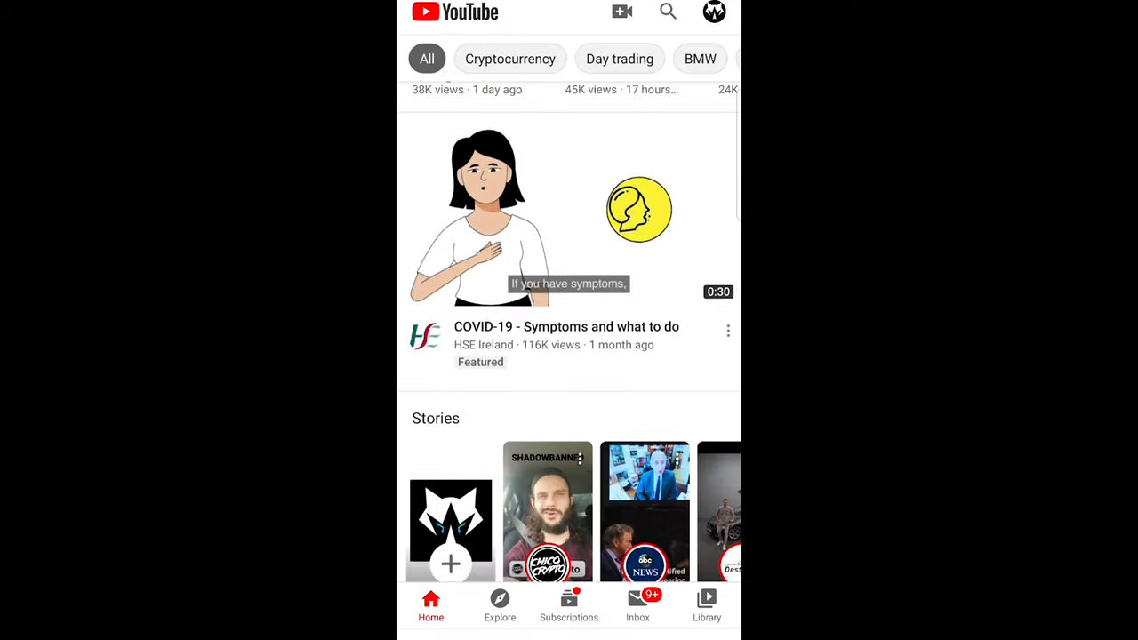
{"action": "scroll", "scroll_direction": "down", "scroll_amount": 3}
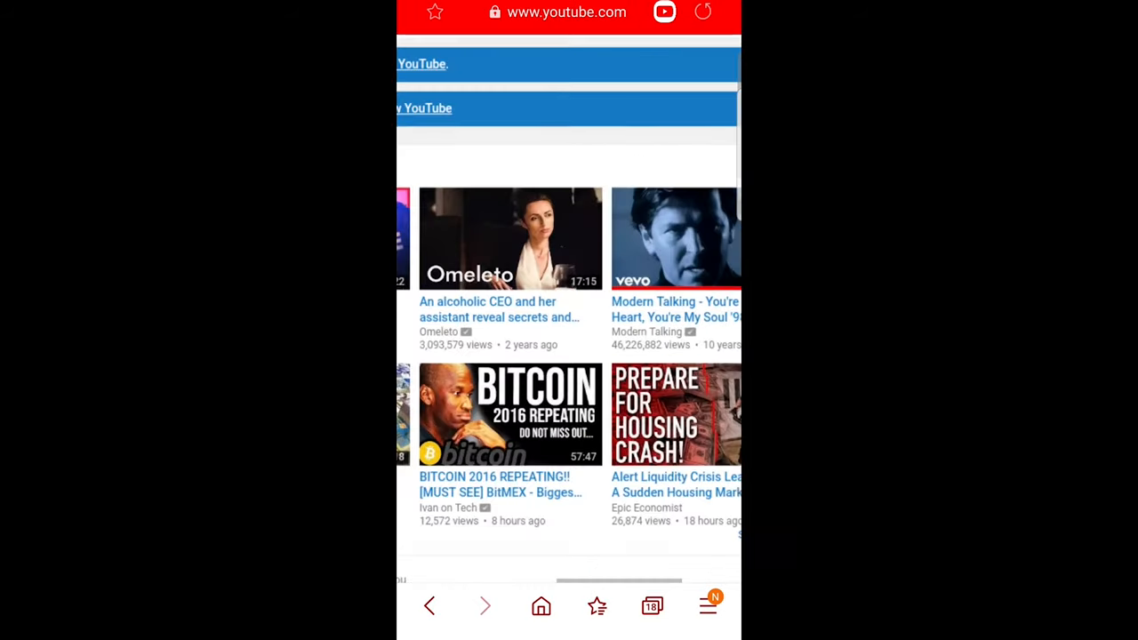
Load YouTube's desktop site and show the account menu listing the signed-in channels
{"action": "scroll", "scroll_direction": "down", "scroll_amount": 3}
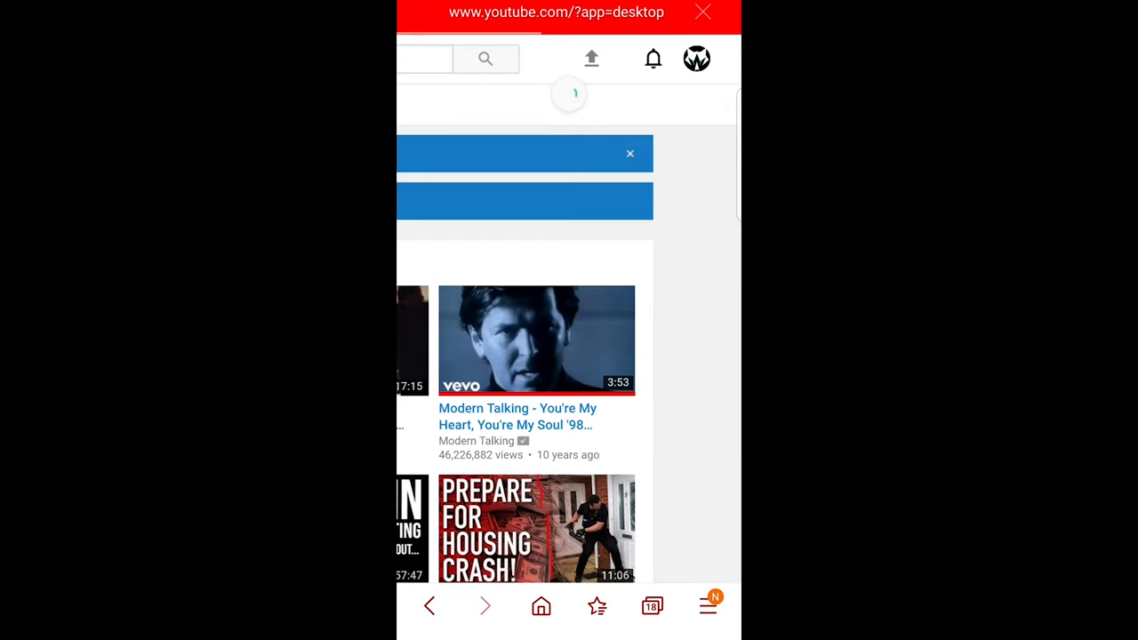
{"action": "left_click", "coordinate": [696, 59]}
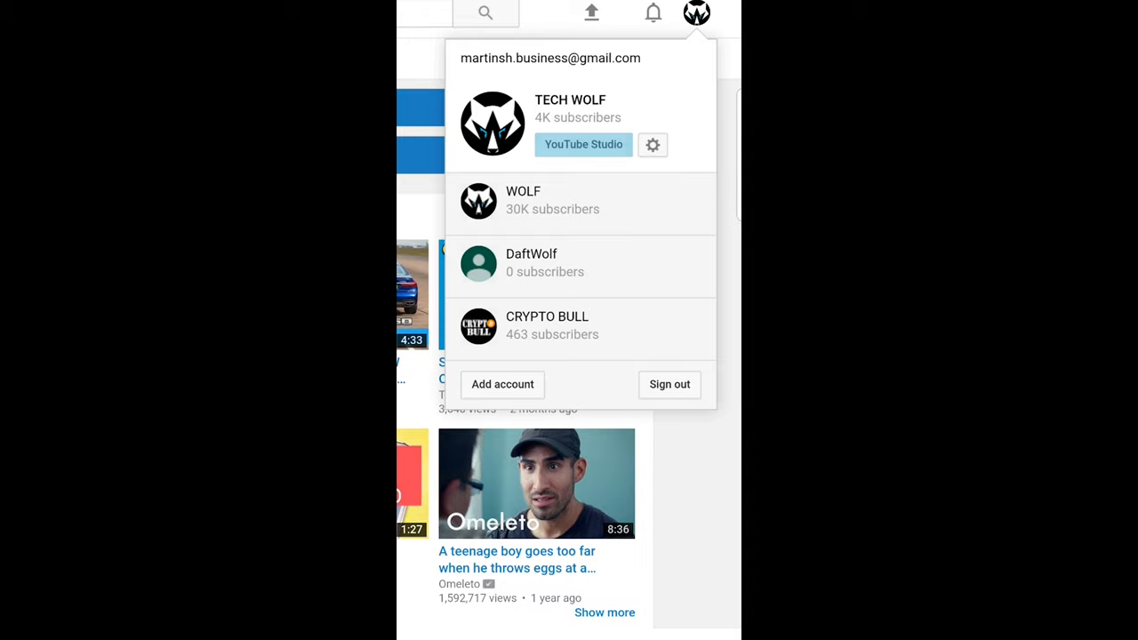
Open the TECH WOLF channel's YouTube Studio dashboard from the account menu
{"action": "left_click", "coordinate": [582, 144]}
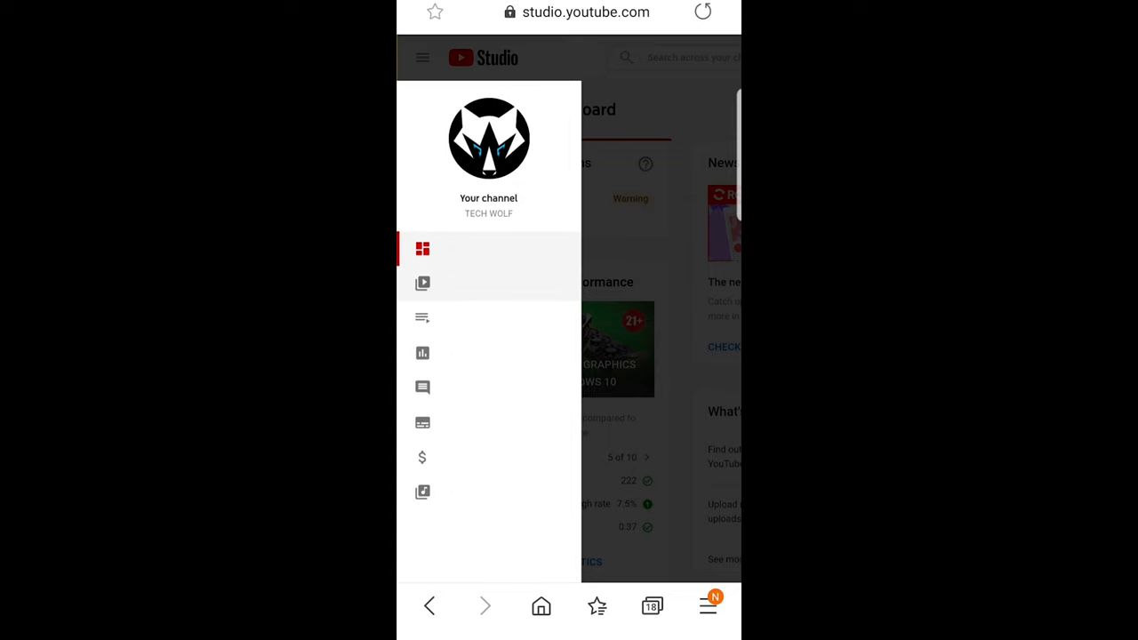
Show the empty Live tab of the Channel videos page
{"action": "left_click", "coordinate": [422, 283]}
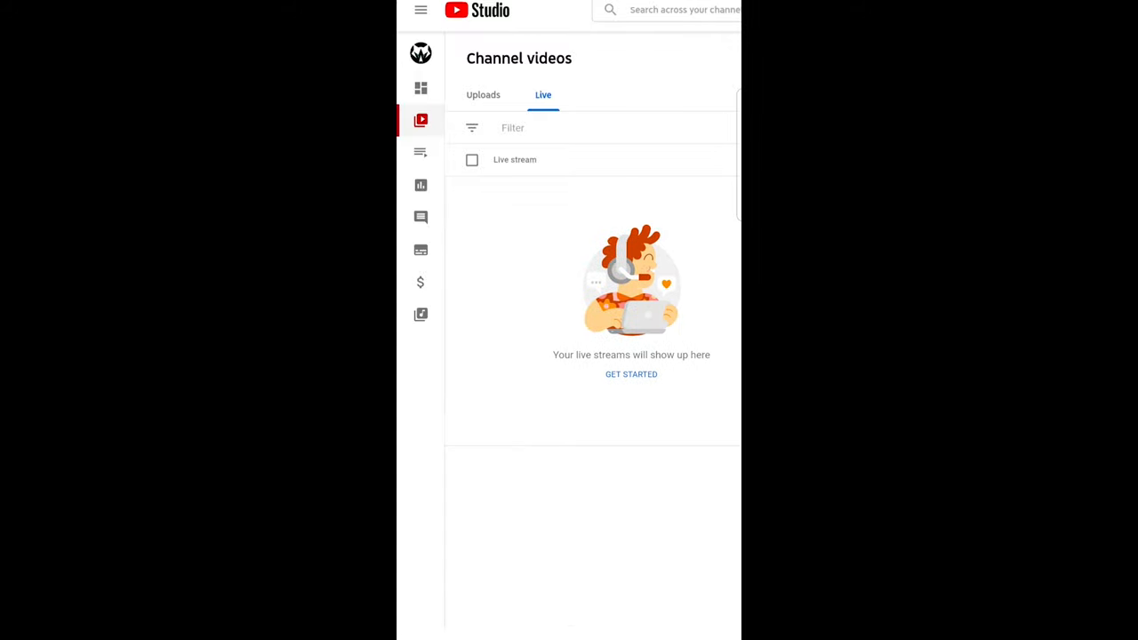
{"action": "scroll", "scroll_direction": "down", "scroll_amount": 3}
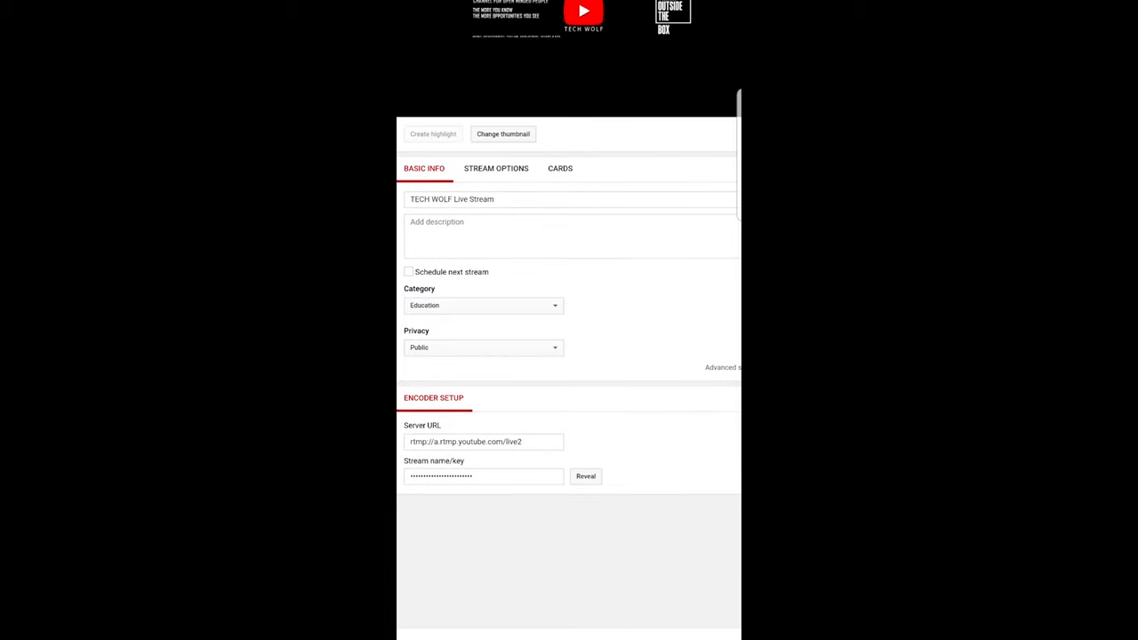
{"action": "scroll", "scroll_direction": "down", "scroll_amount": 3}
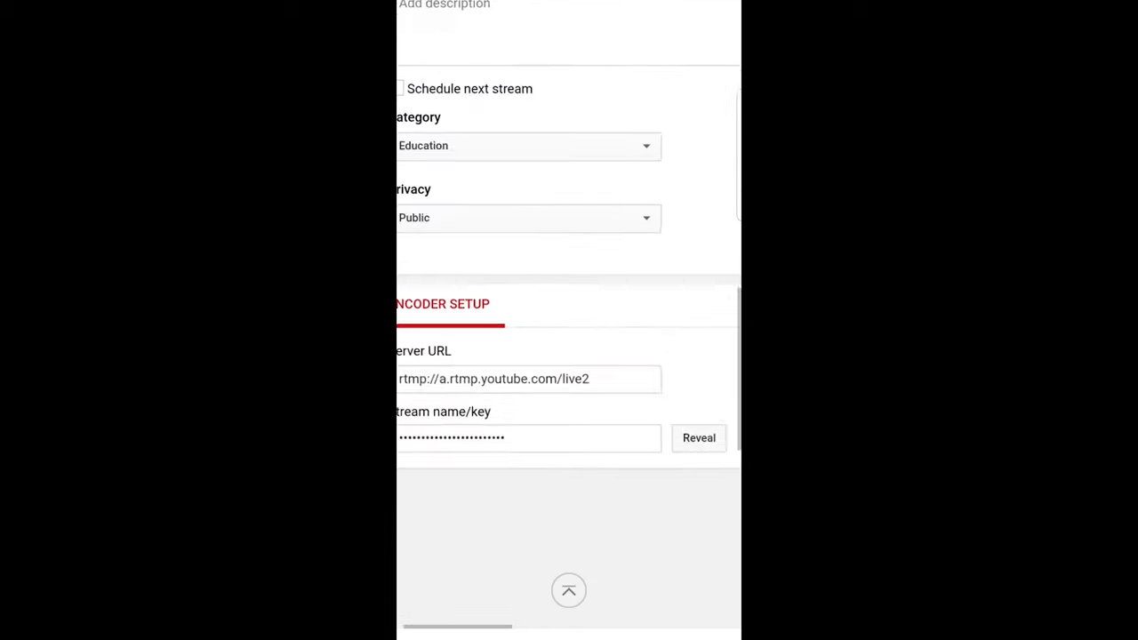